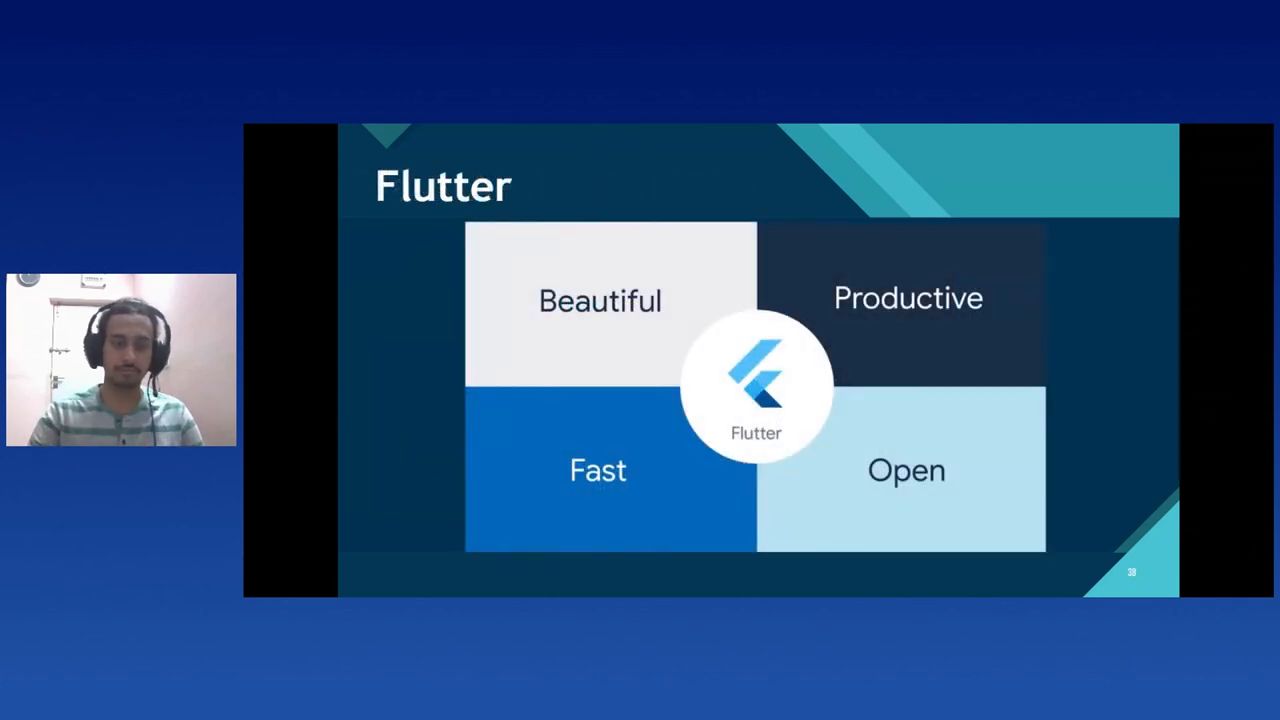
- Advance the slideshow to the Flutter overview slide (Beautiful, Productive, Fast, Open)
{"action": "key", "text": "Right"}
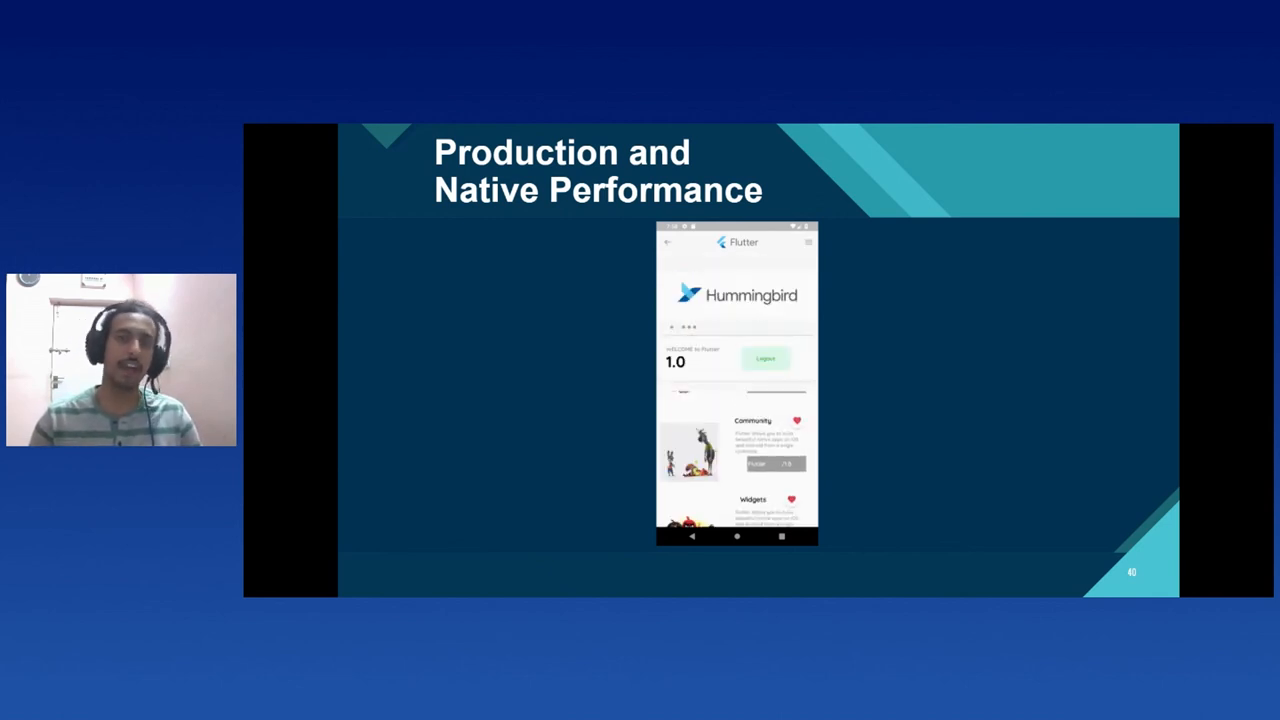
- Move on to the Production and Native Performance slide with the Hummingbird screenshot
{"action": "scroll", "scroll_direction": "down", "scroll_amount": 3}
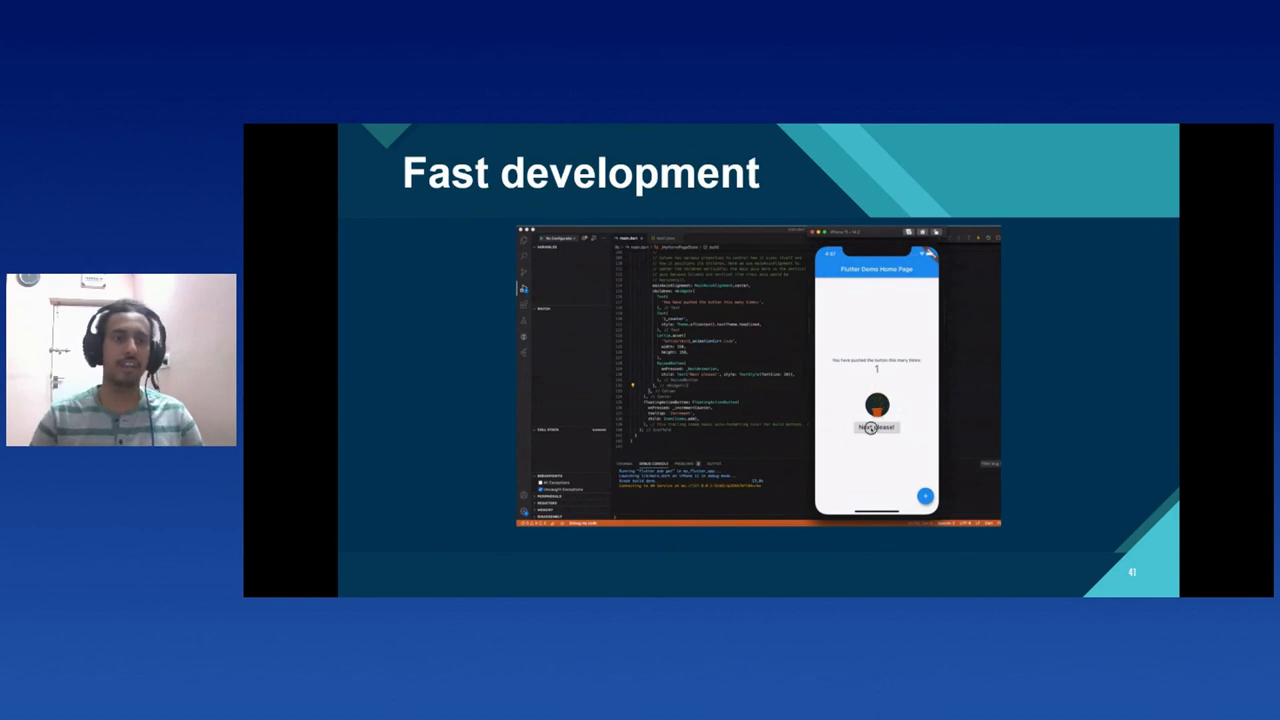
- Play the Fast development demo showing code beside a phone app with an updating counter
{"action": "left_click", "coordinate": [876, 428]}
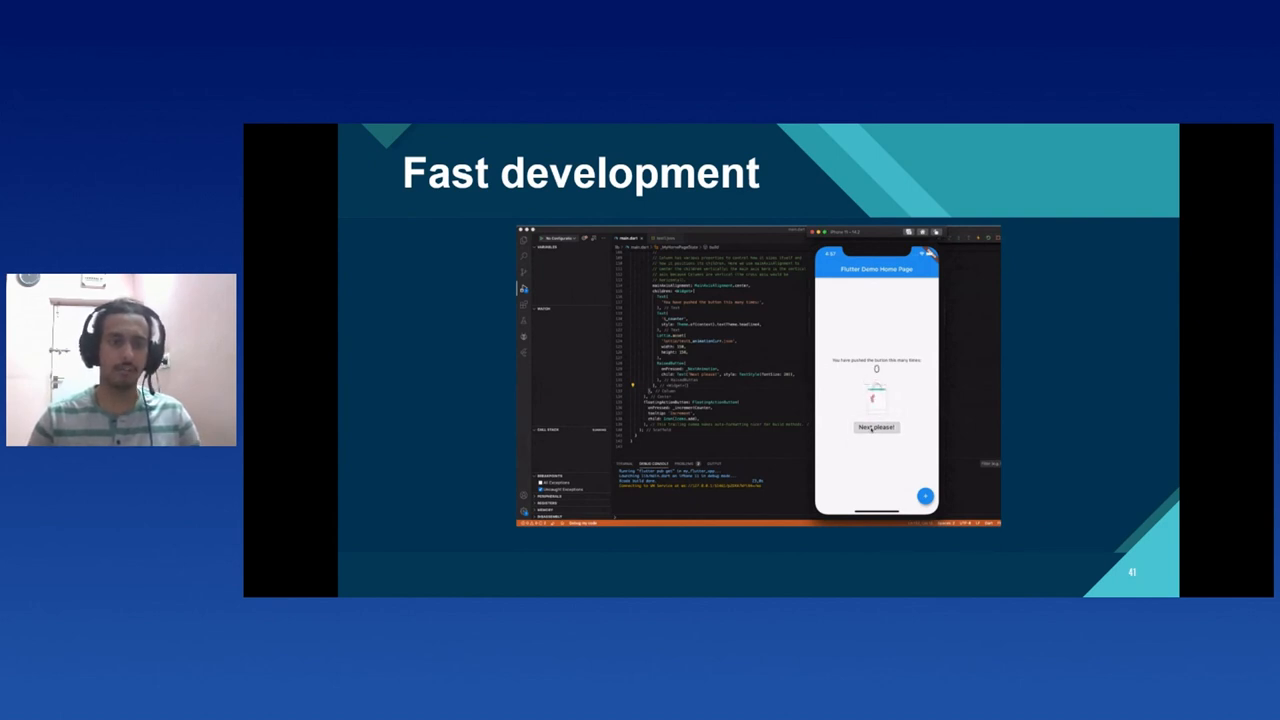
{"action": "left_click", "coordinate": [876, 428]}
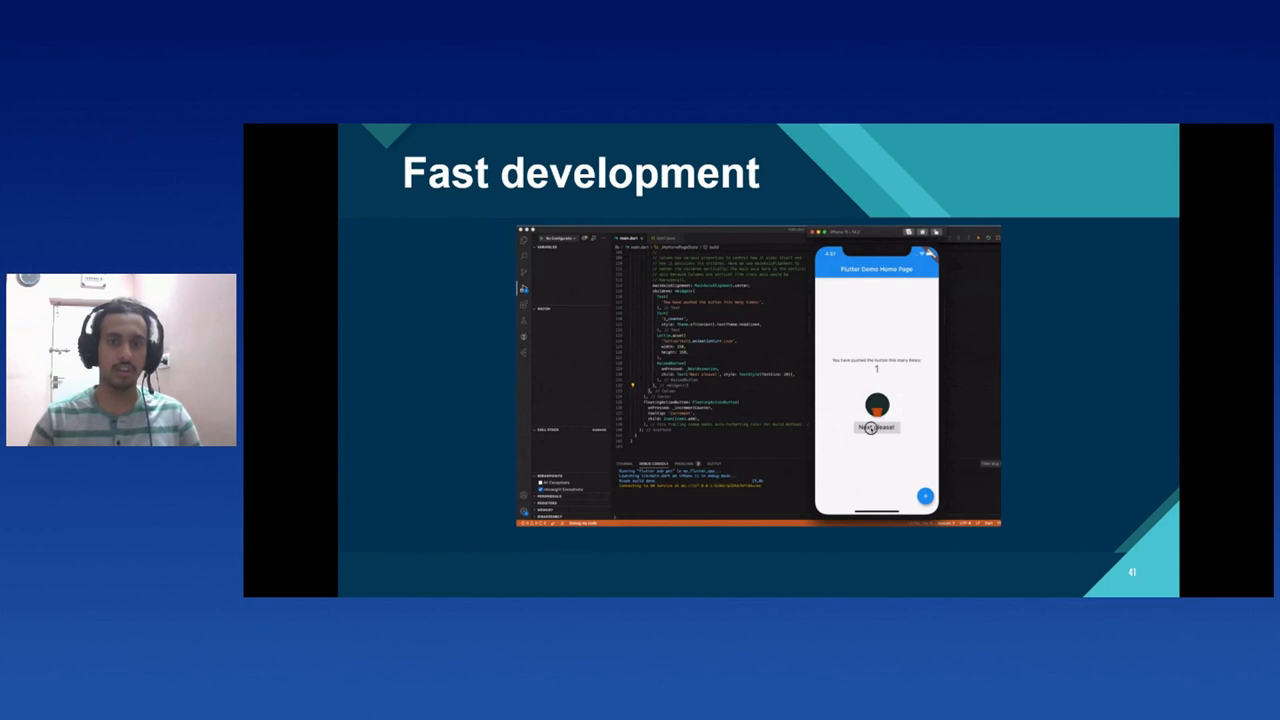
{"action": "left_click", "coordinate": [876, 428]}
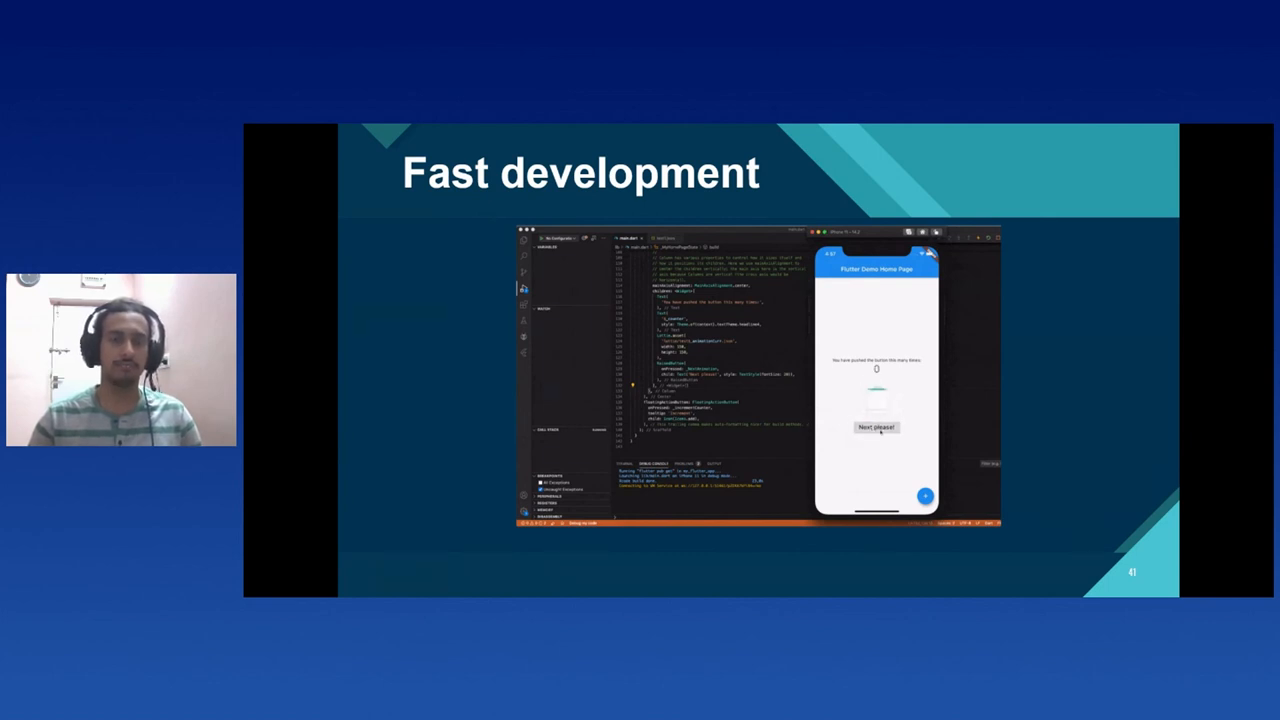
{"action": "left_click", "coordinate": [876, 428]}
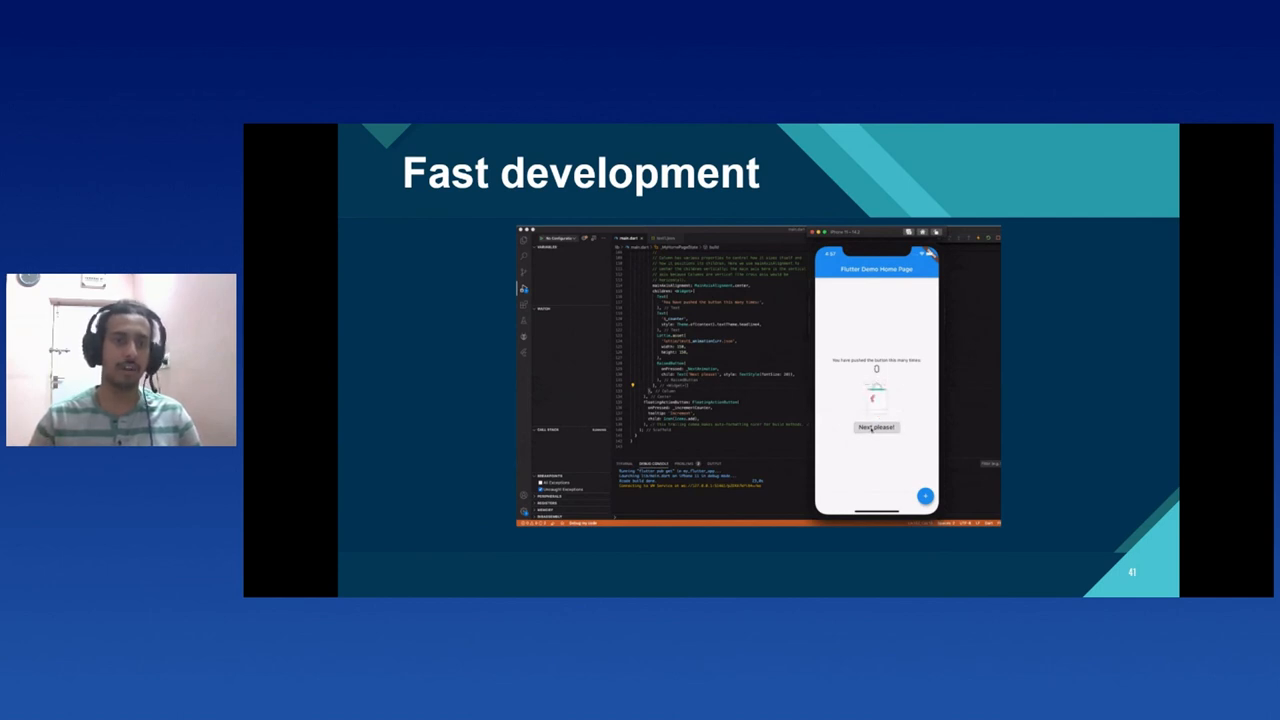
{"action": "left_click", "coordinate": [876, 428]}
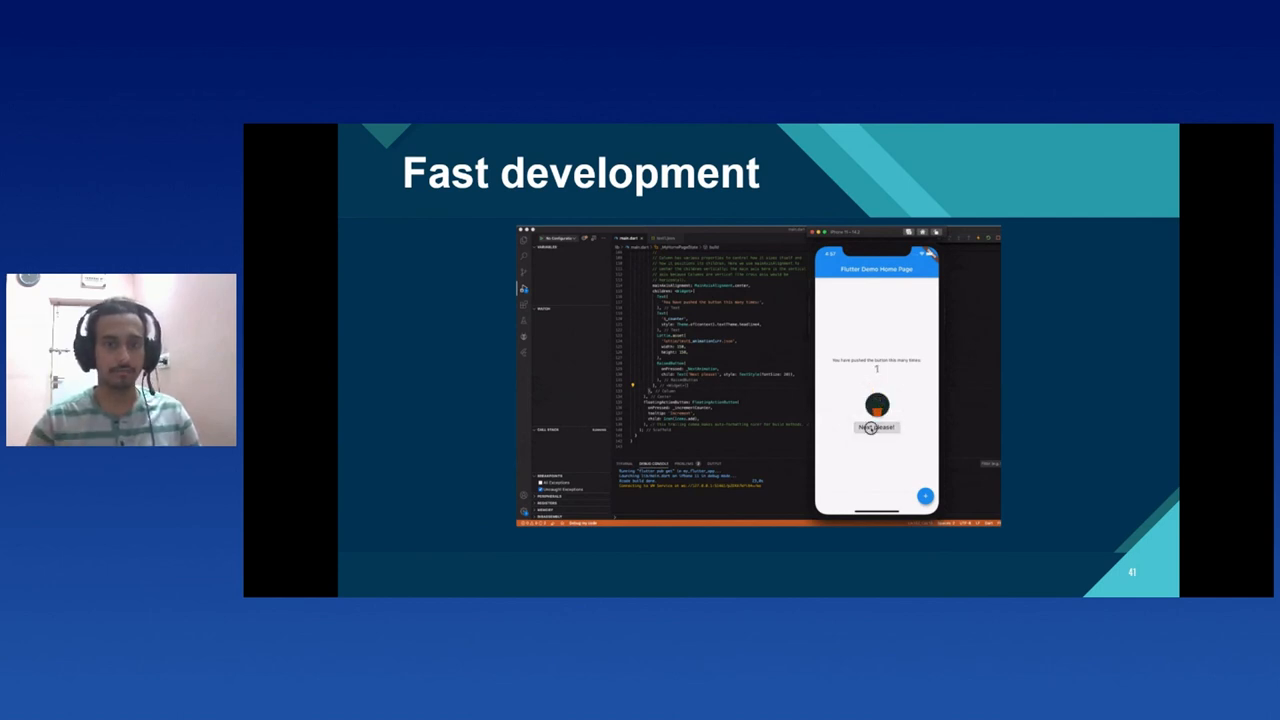
{"action": "left_click", "coordinate": [876, 428]}
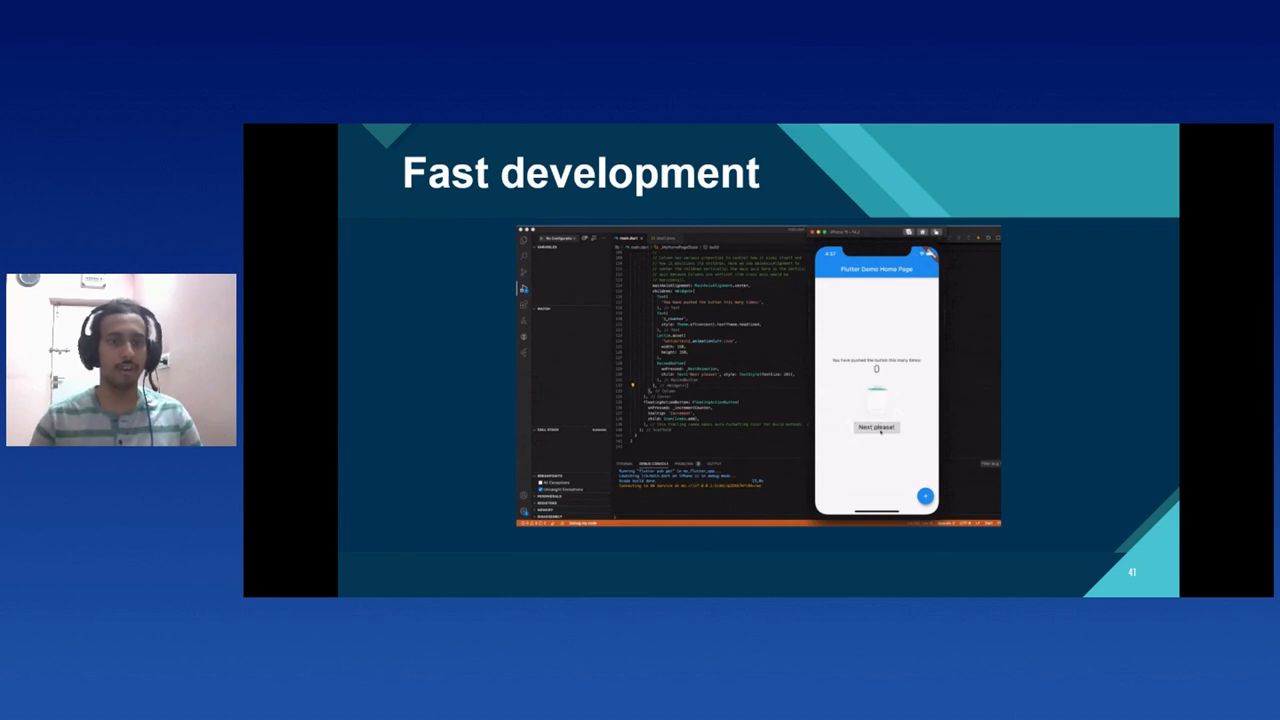
{"action": "left_click", "coordinate": [876, 428]}
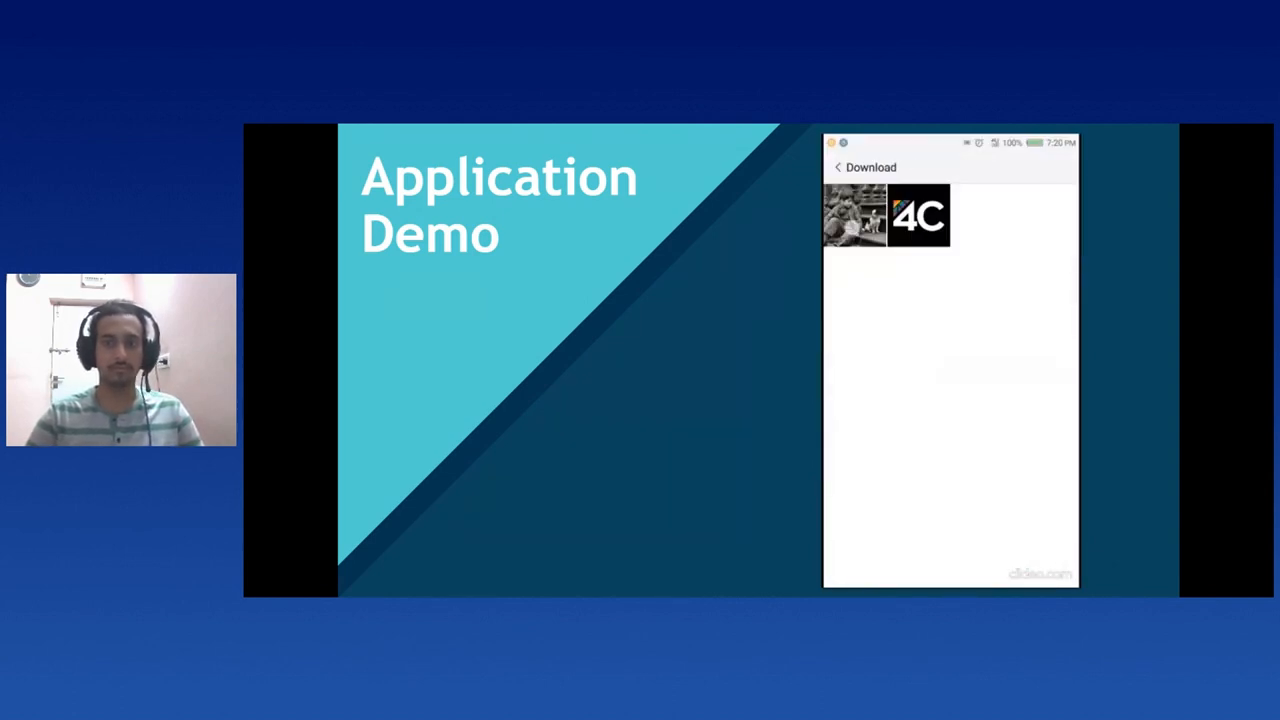
- Play the Application Demo video until the photo's share options sheet appears
{"action": "left_click", "coordinate": [856, 216]}
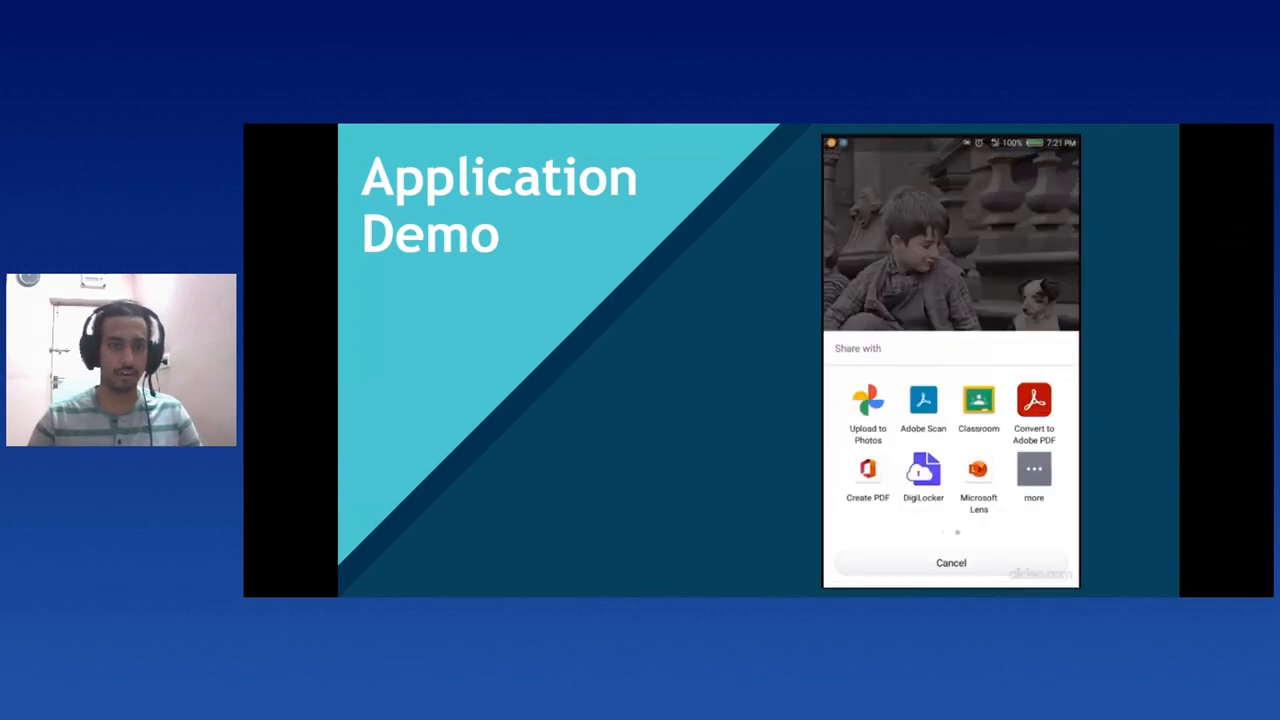